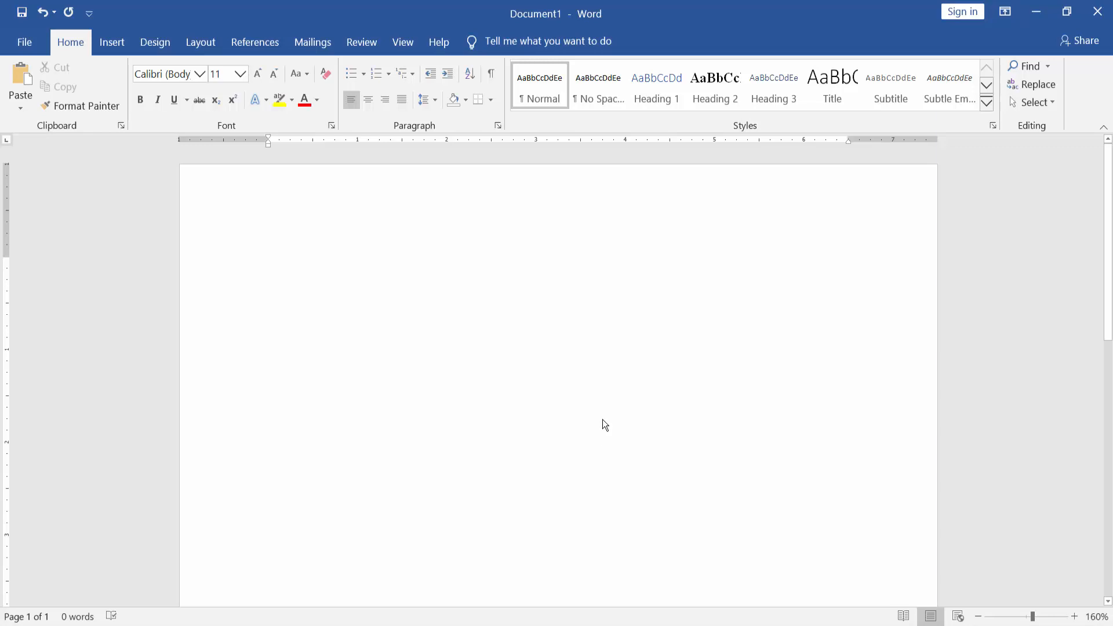
mouse_move(604, 418)
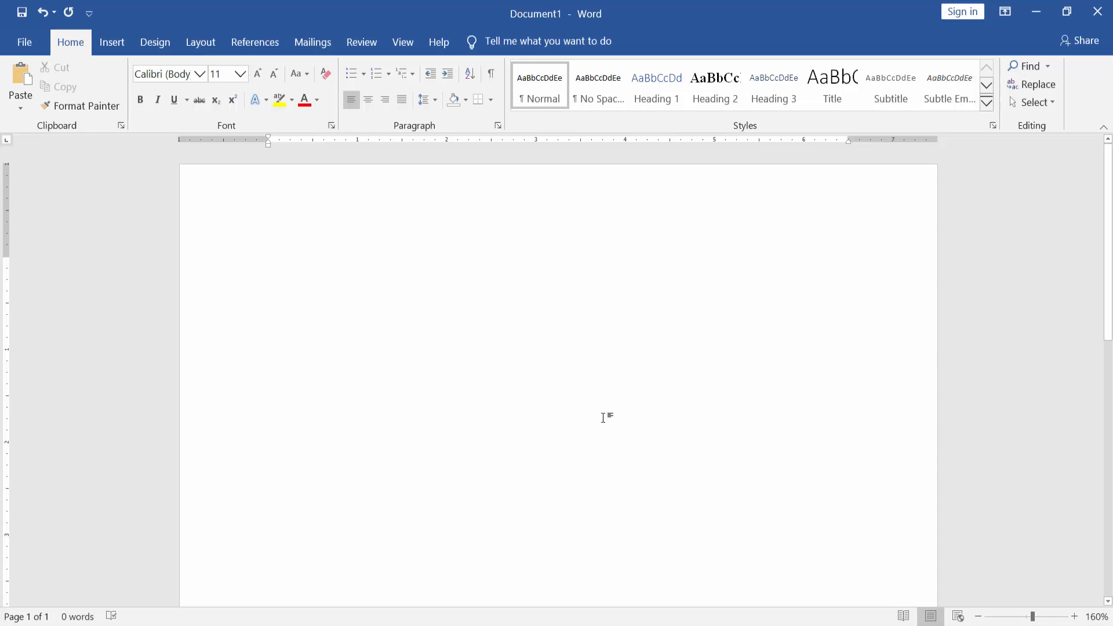
- Insert a three-column, two-row table on the blank page
click(269, 265)
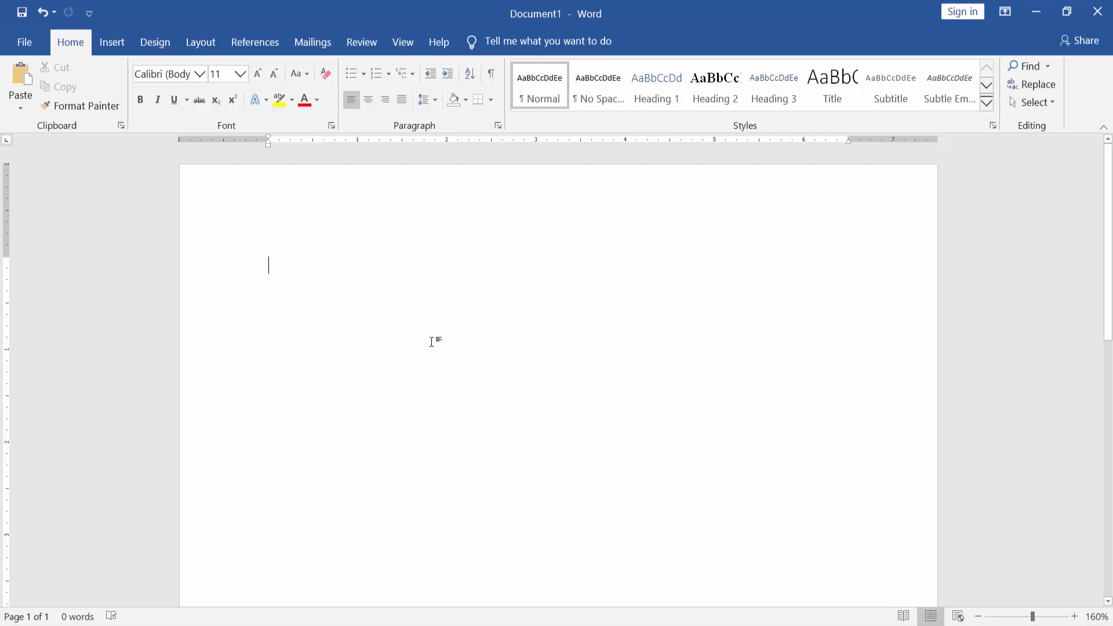
click(111, 42)
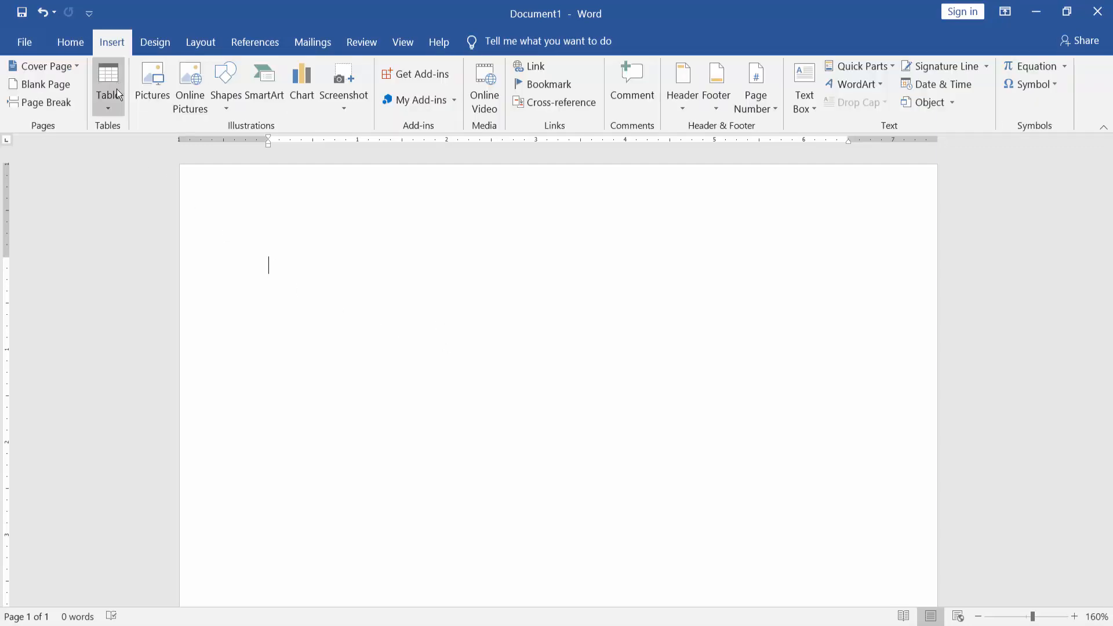
click(108, 75)
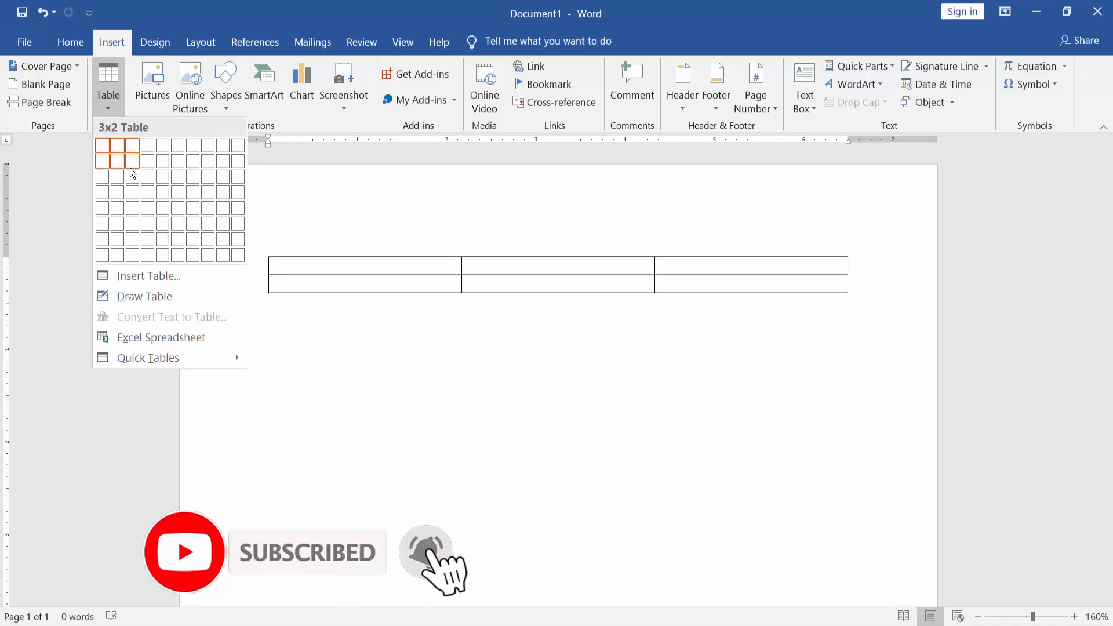
click(132, 161)
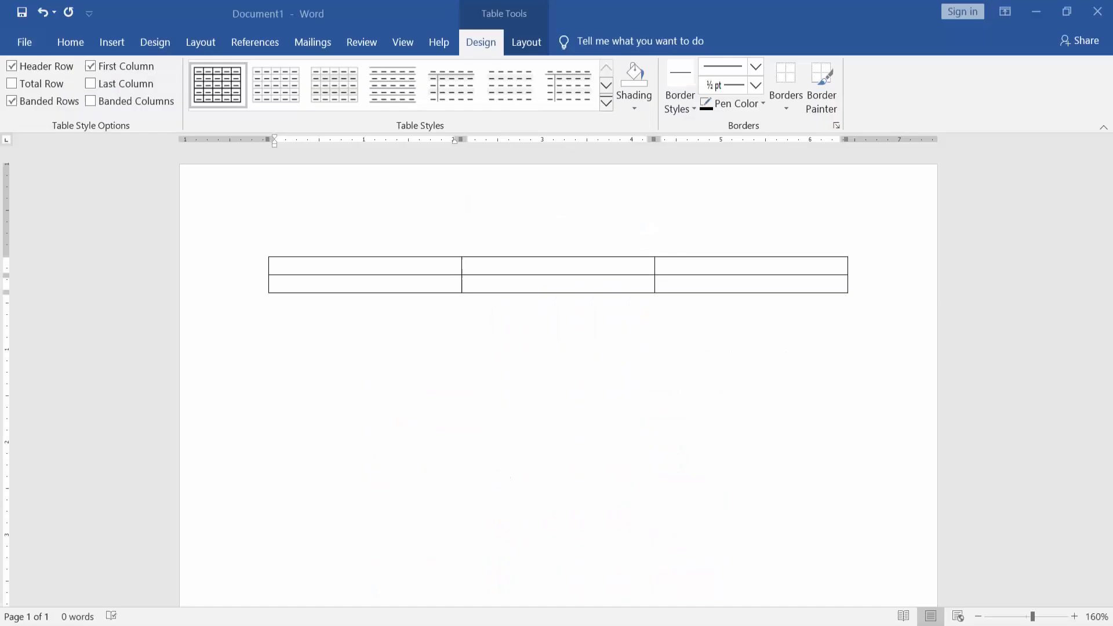
- Paste the What is Lorem Ipsum? heading and paragraph into the cells, then select the table's border options
key(ctrl+v)
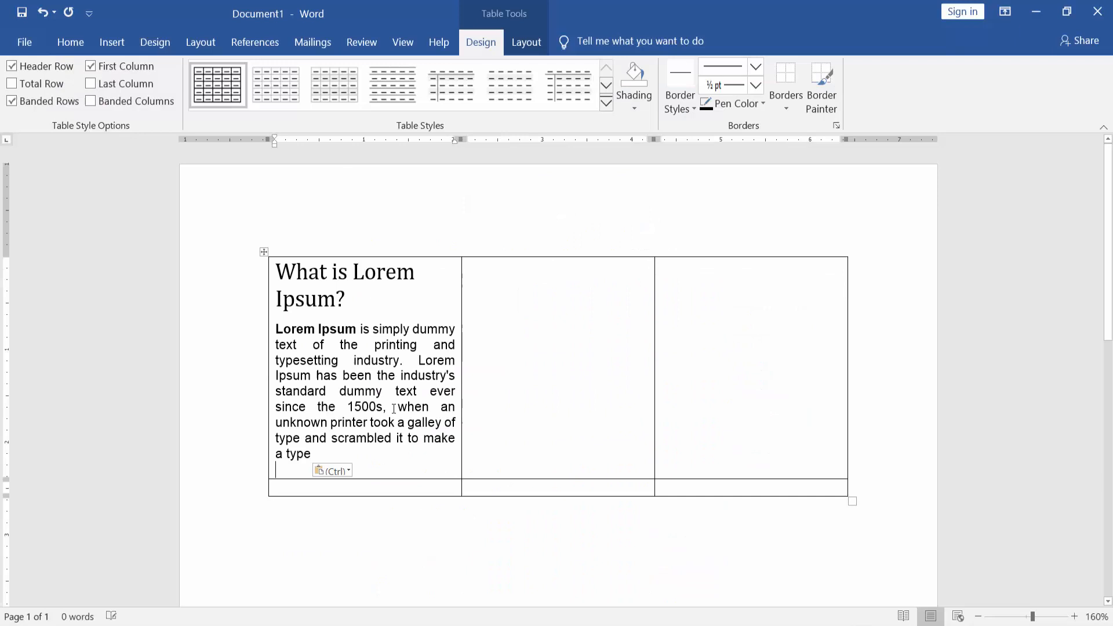
drag(399, 392, 334, 438)
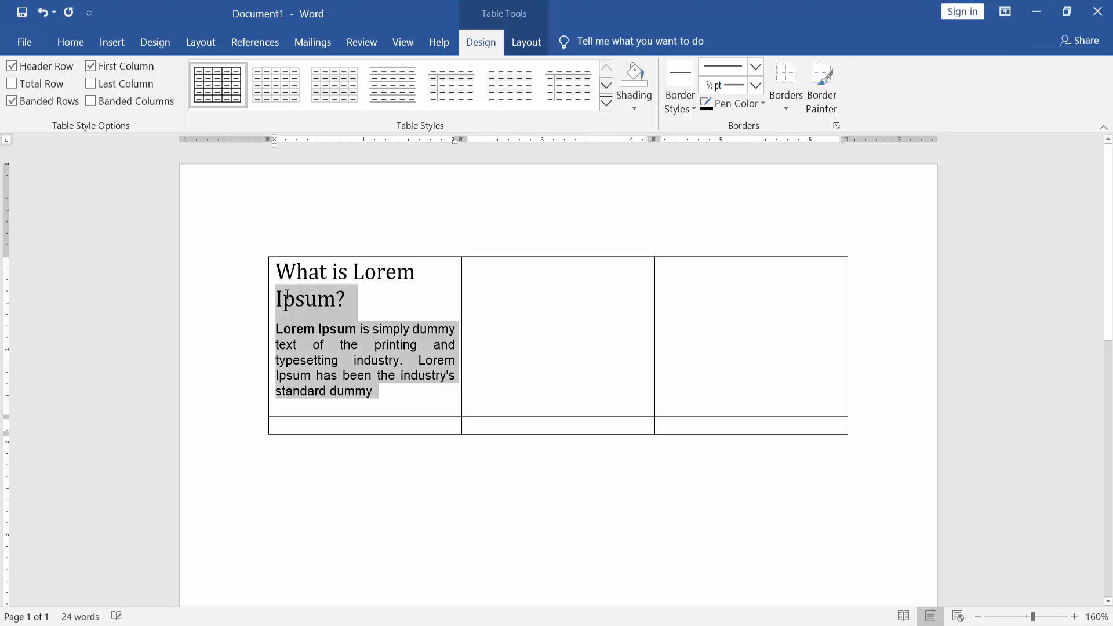
key(ctrl+v)
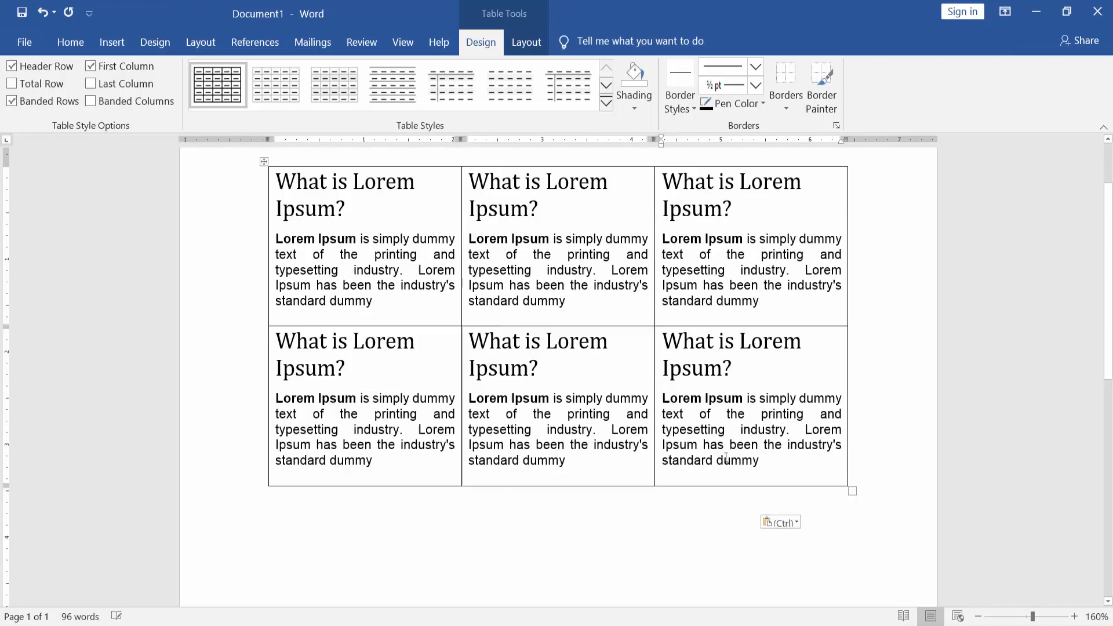
click(263, 161)
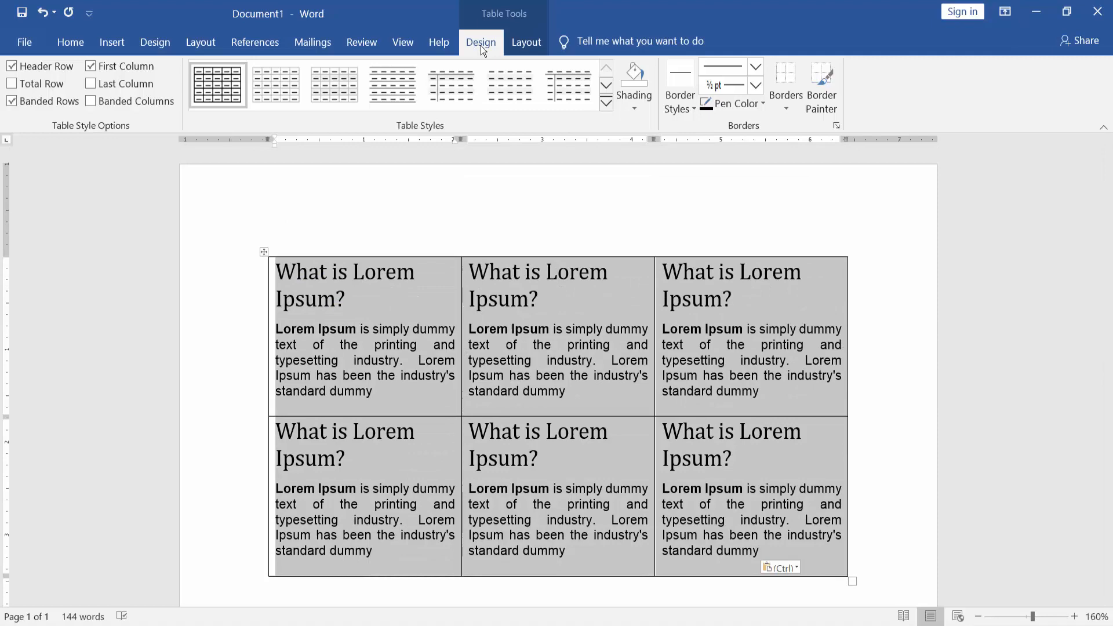
click(785, 79)
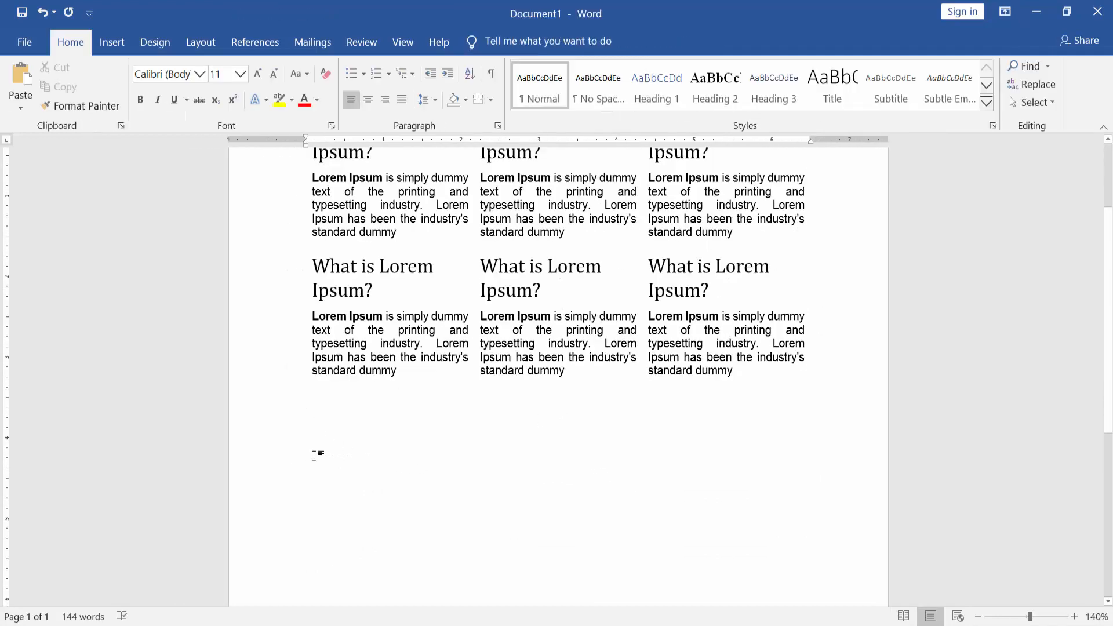
- Draw a text box below the table's left column
click(111, 41)
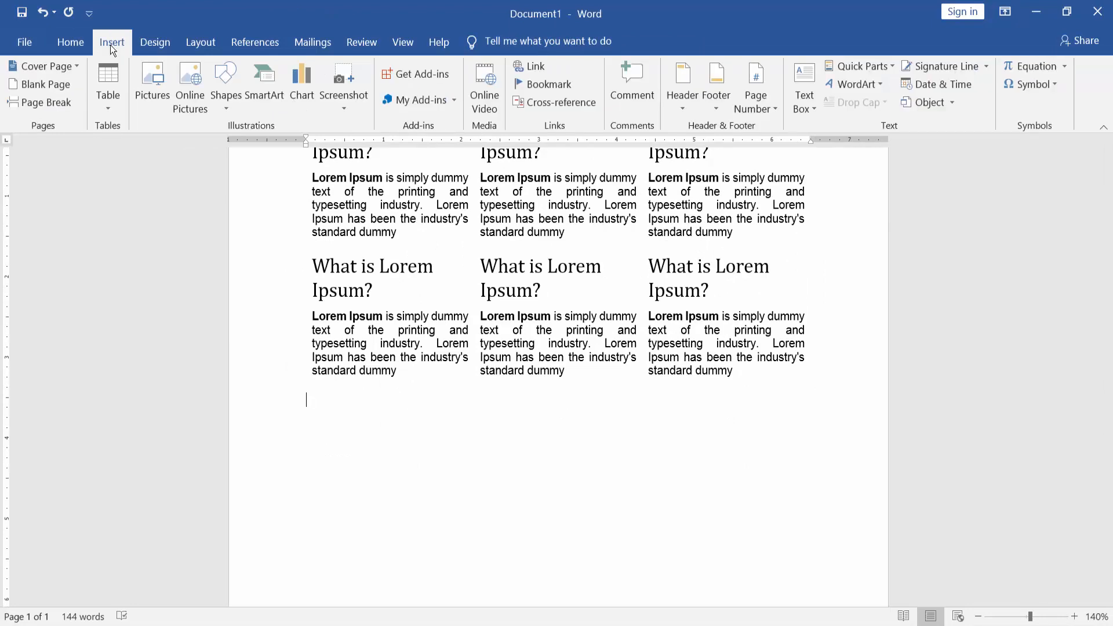
click(226, 80)
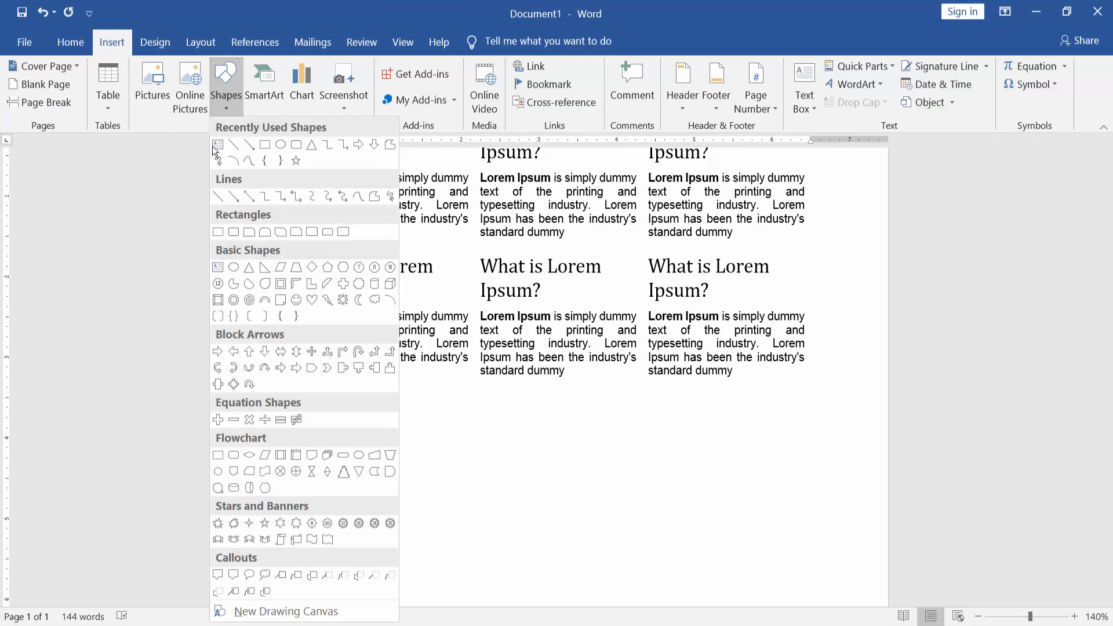
click(219, 145)
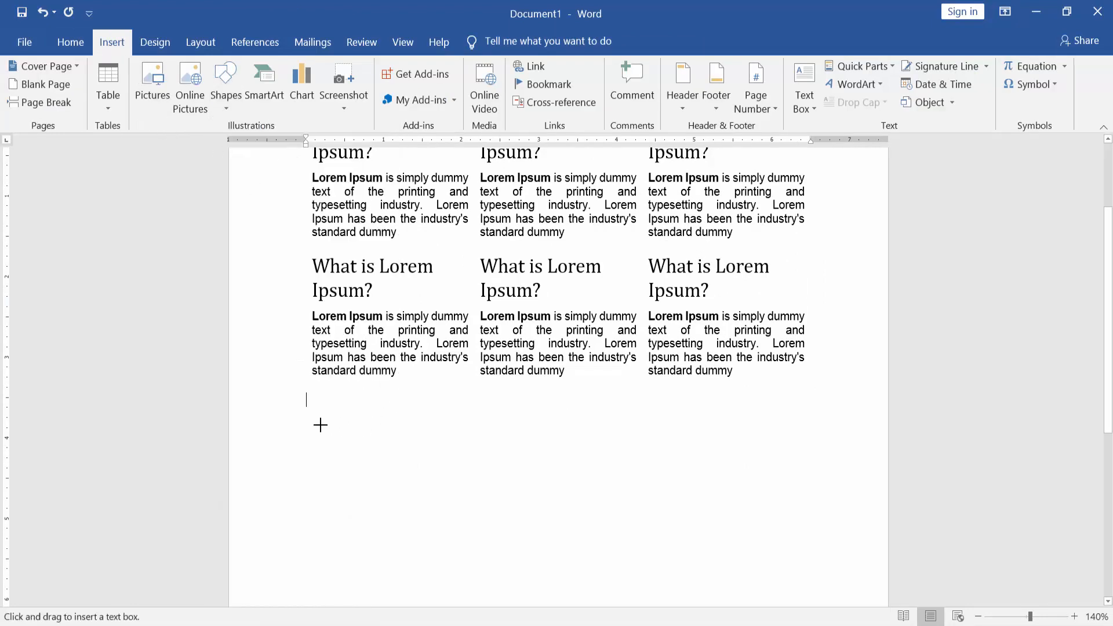
drag(310, 412, 445, 549)
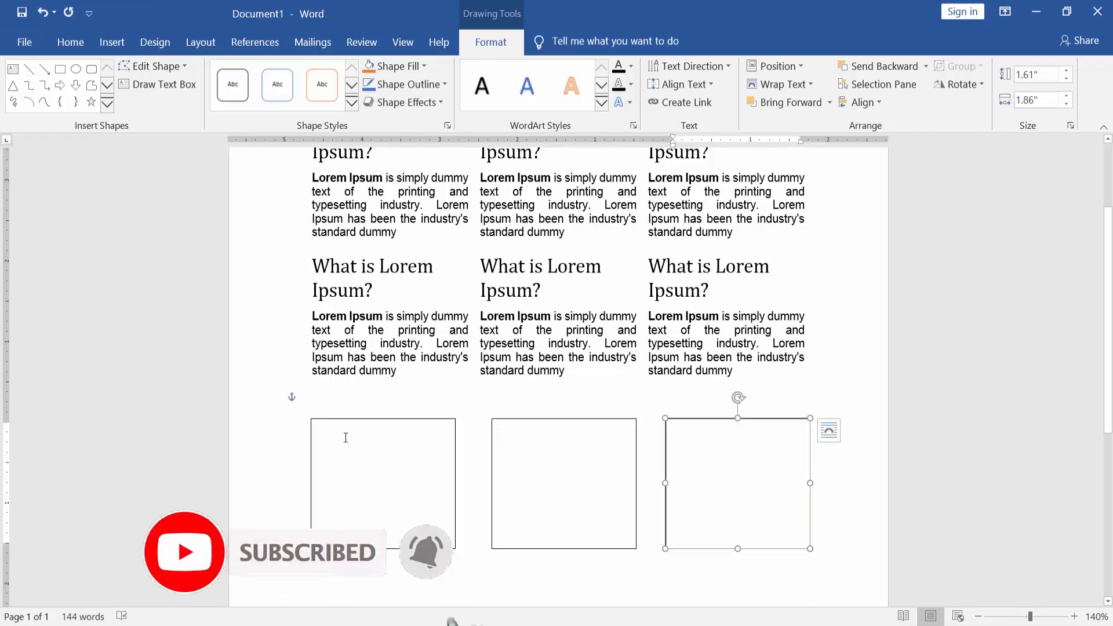
- Paste the What is Lorem Ipsum? heading and paragraph into the first text box
click(383, 483)
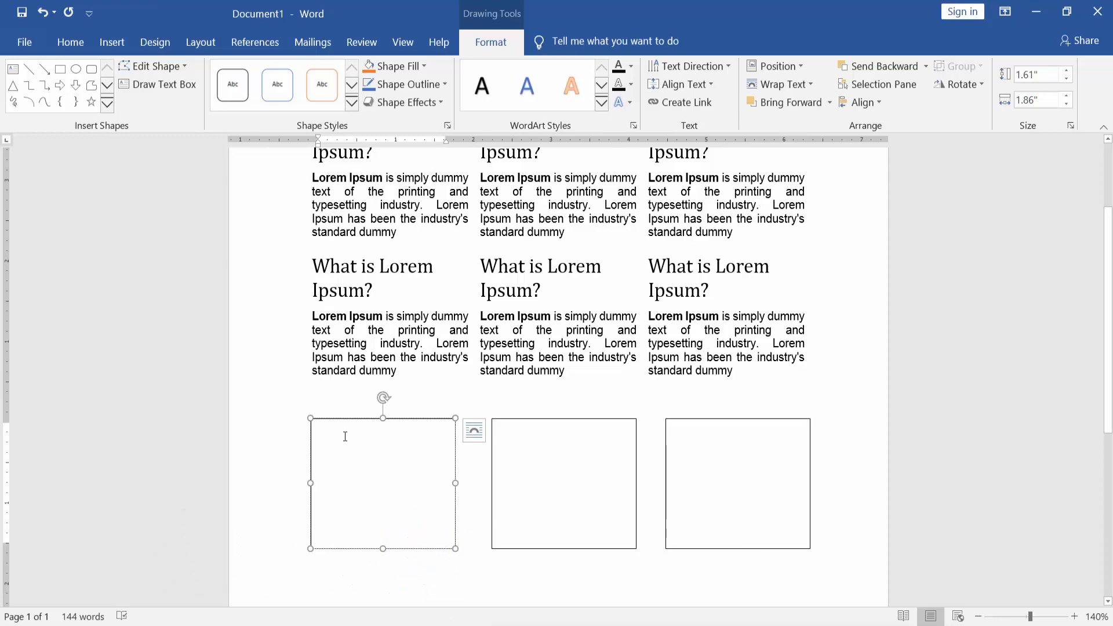
key(ctrl+v)
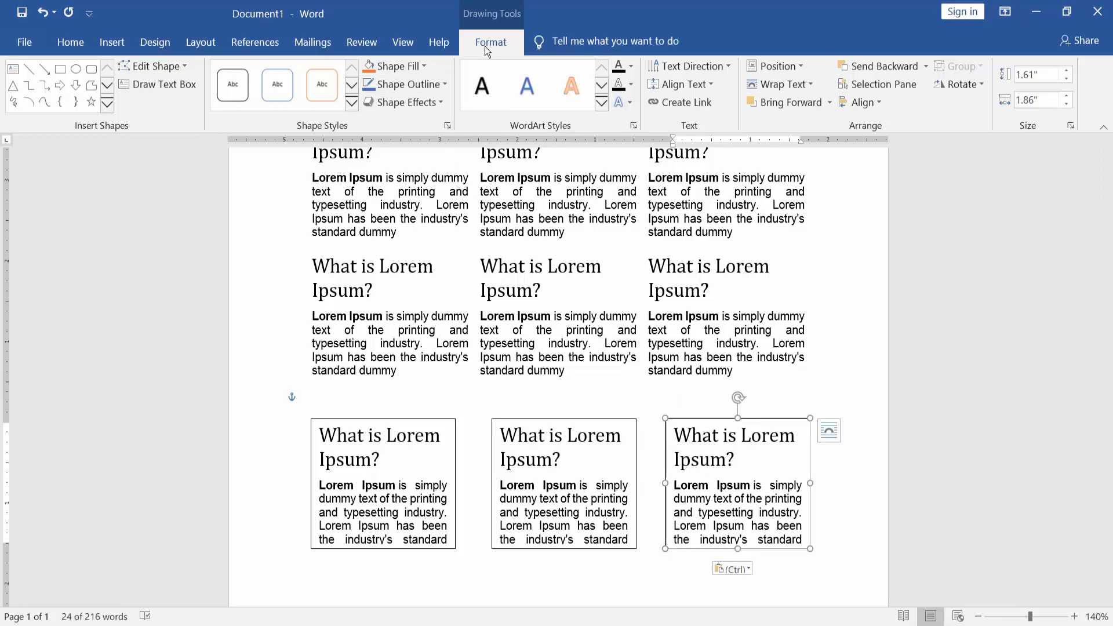
- Select the middle text box with the shape formatting options shown, ready to remove its outline
click(404, 85)
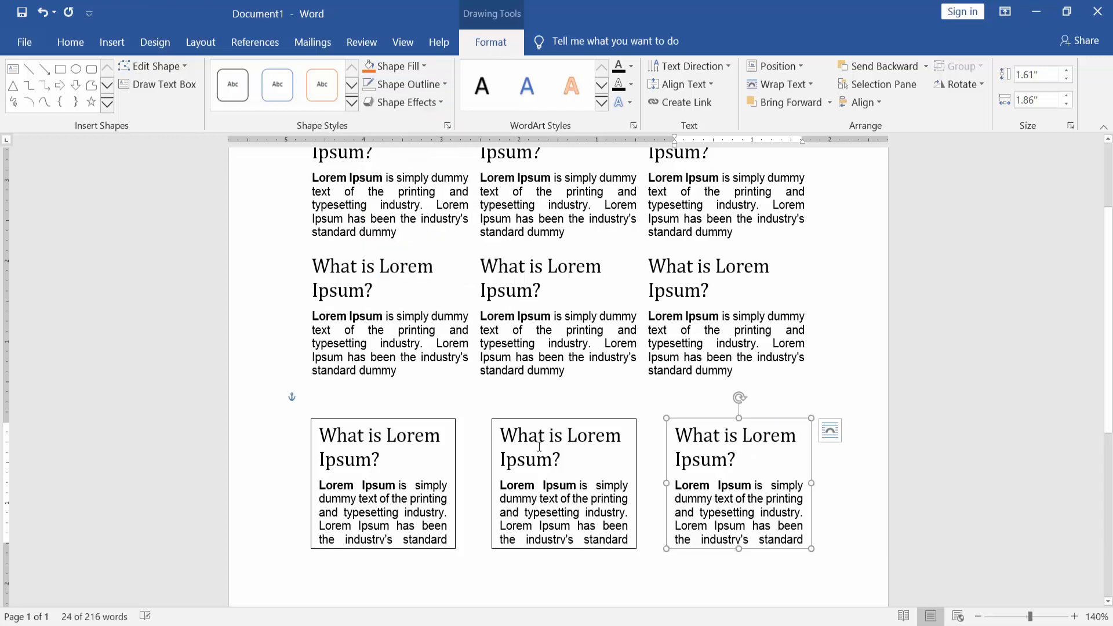
click(563, 435)
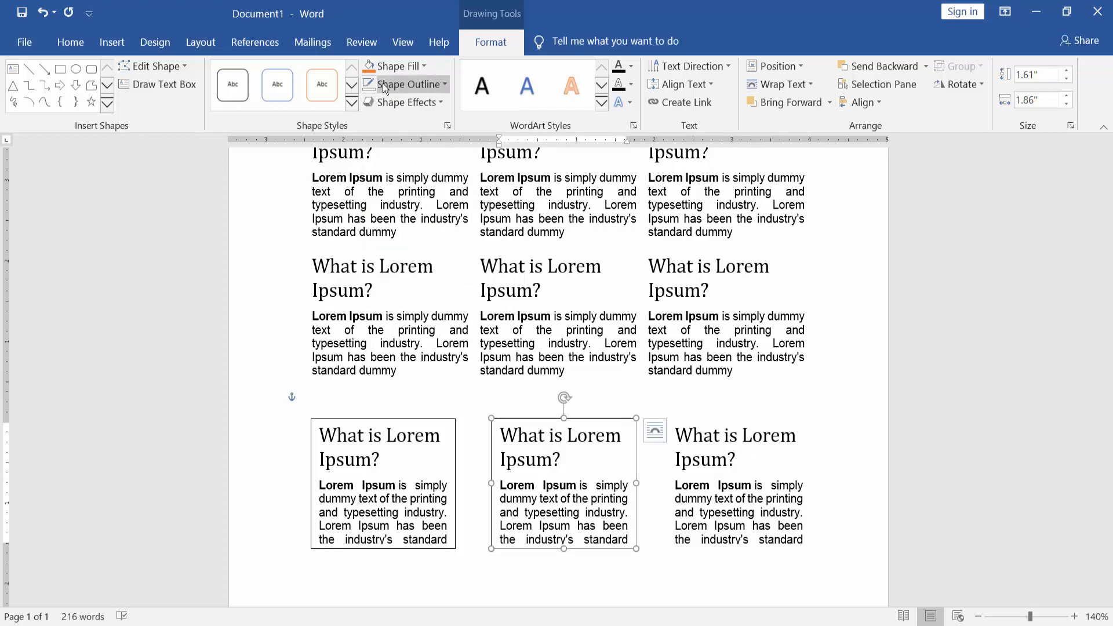